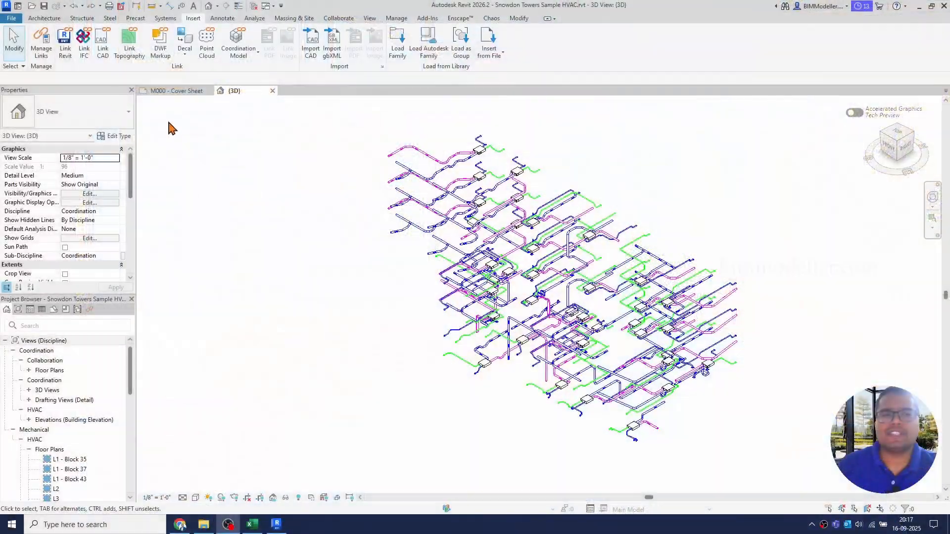
mouse_move(238, 43)
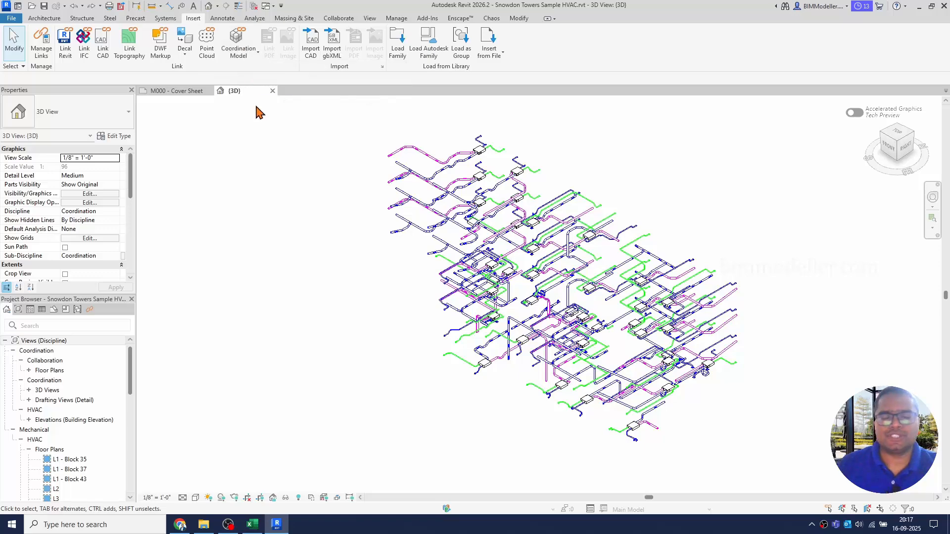
mouse_move(238, 44)
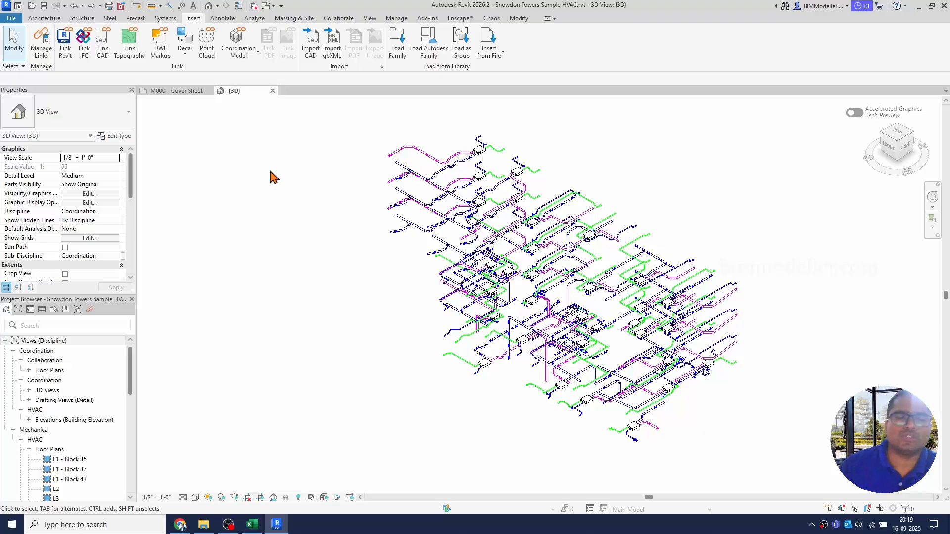
Link Snowdon Towers Sample Architectural.nwc as a coordination model by shared coordinates.
left_click(238, 43)
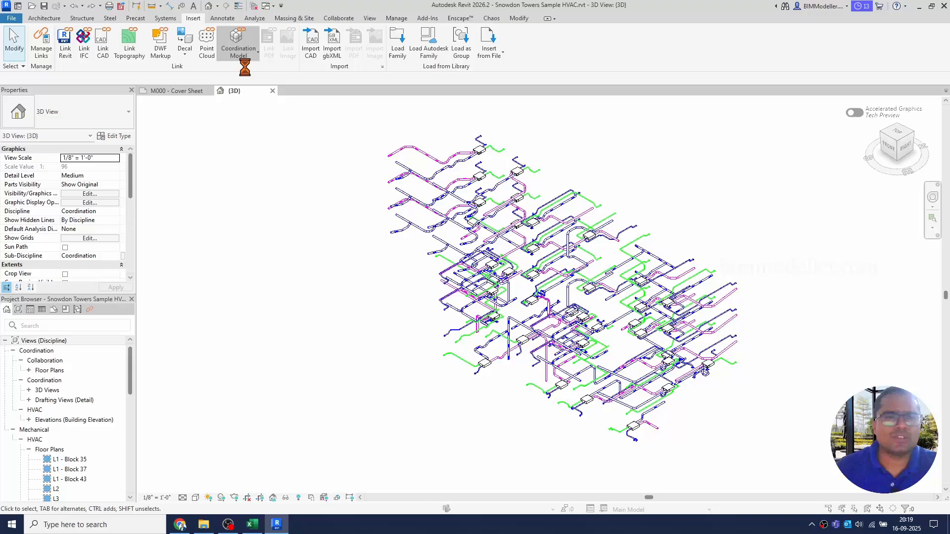
left_click(237, 42)
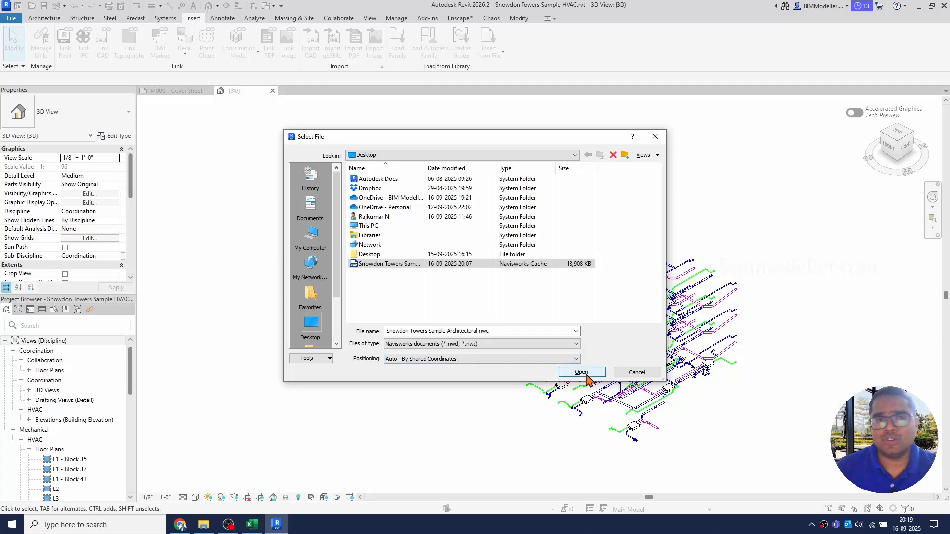
left_click(580, 372)
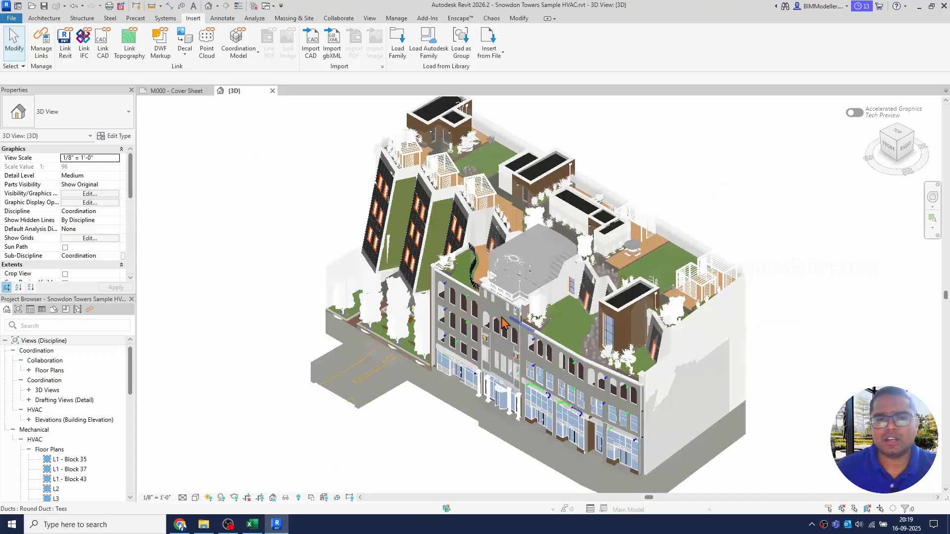
Enable the Section Box in the 3D view's Properties.
scroll("down", 3)
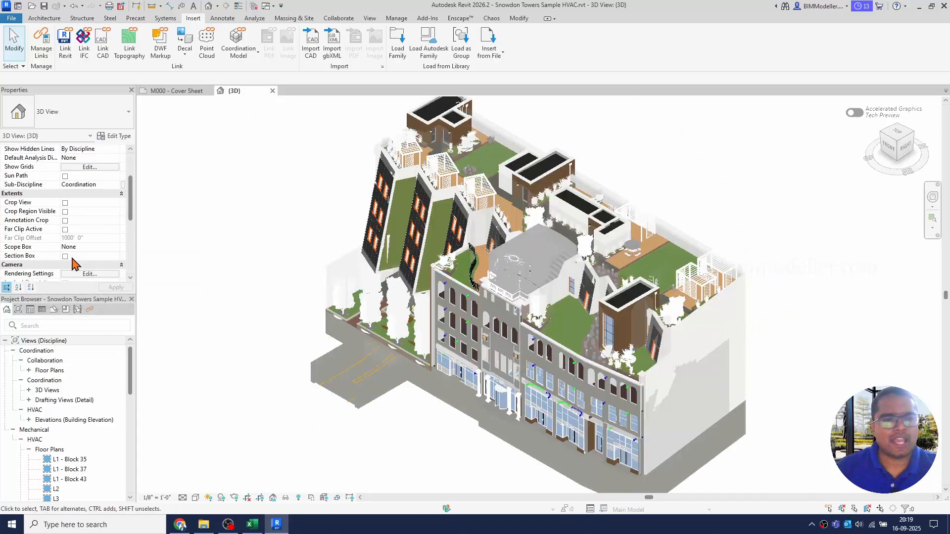
left_click(64, 256)
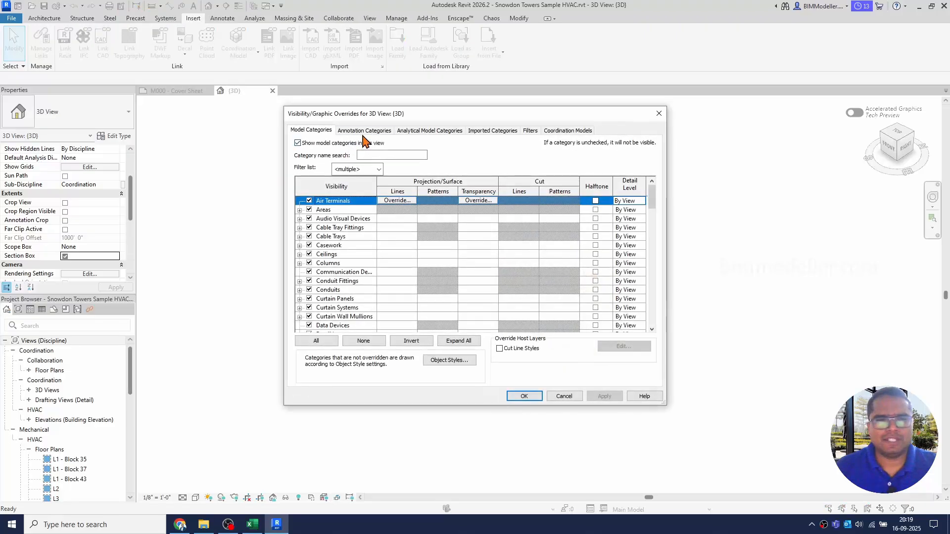
Review the Annotation Categories and Coordination Models visibility settings.
left_click(364, 130)
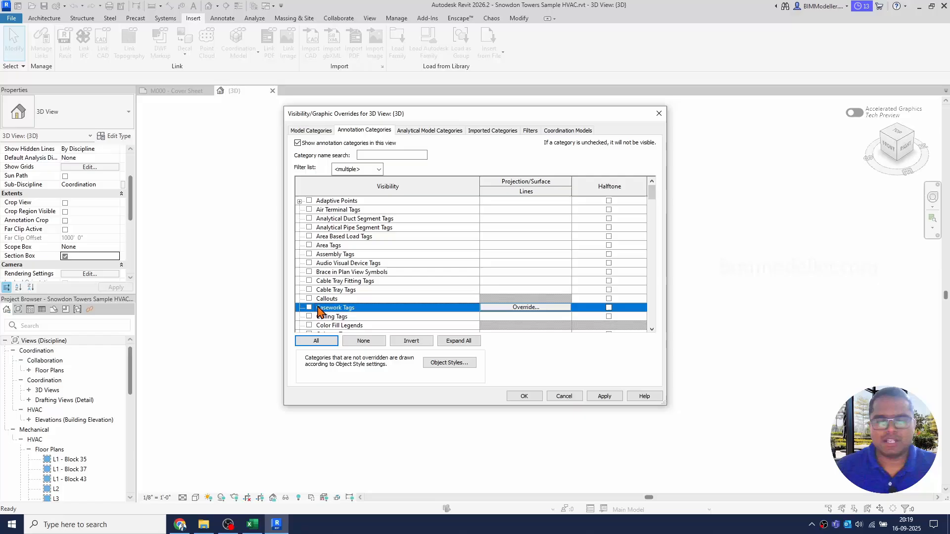
scroll("down", 3)
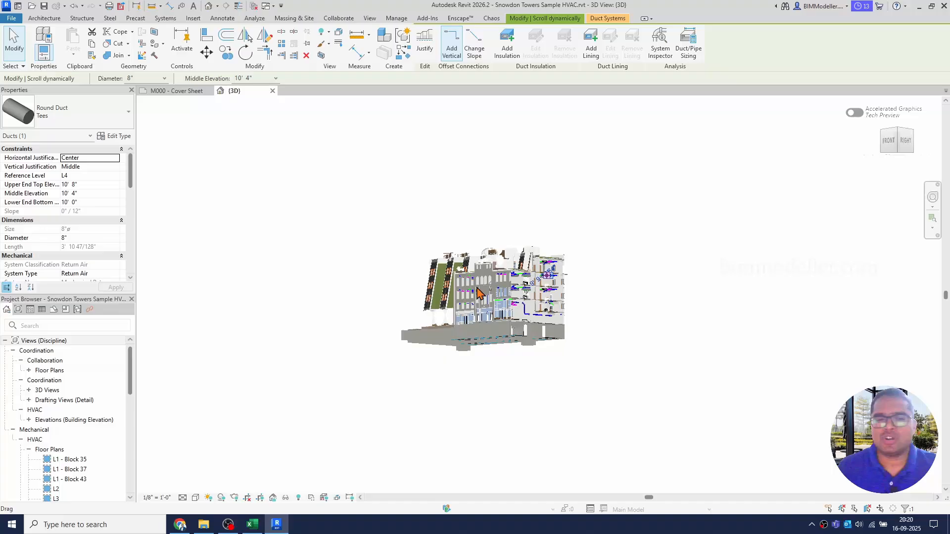
Adjust the view around the section box and bring up Manage Links from Insert.
left_click_drag(478, 294, 491, 251)
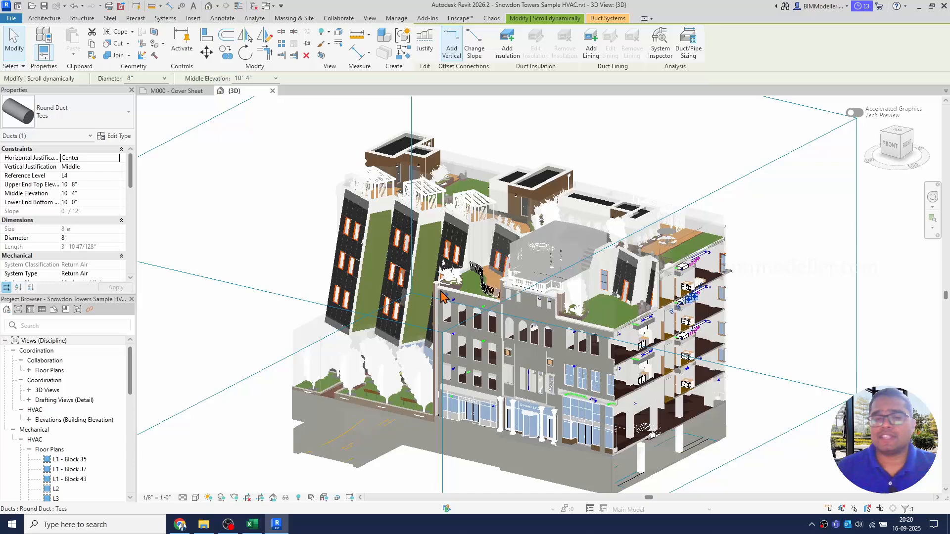
scroll("down", 3)
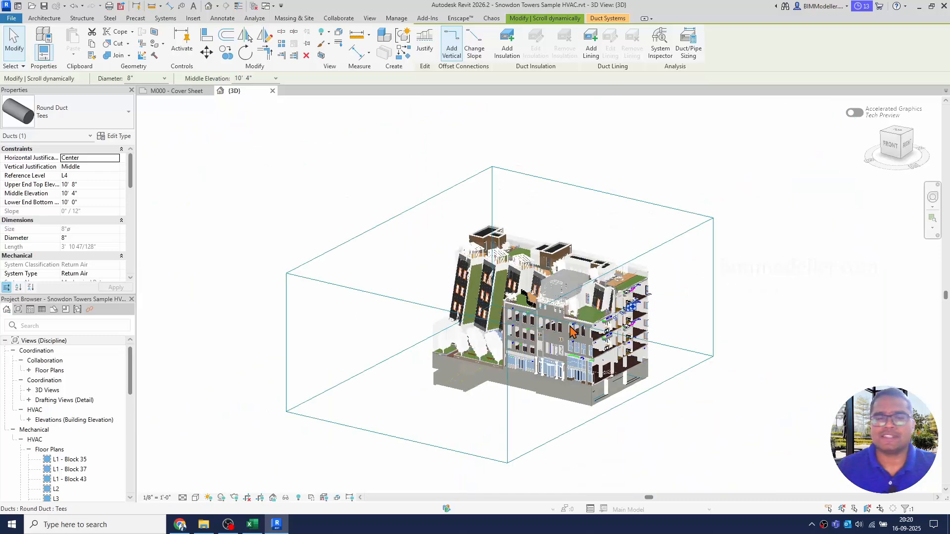
mouse_move(570, 332)
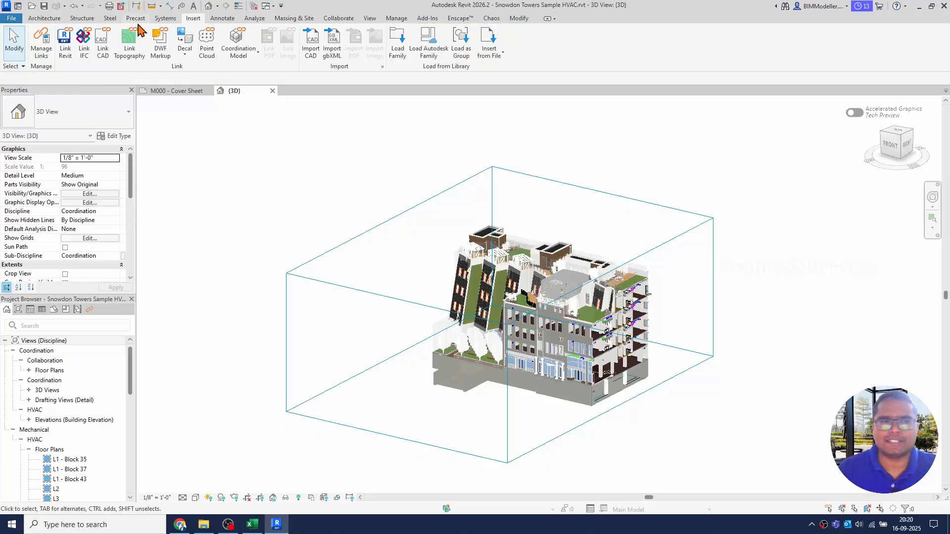
left_click(41, 43)
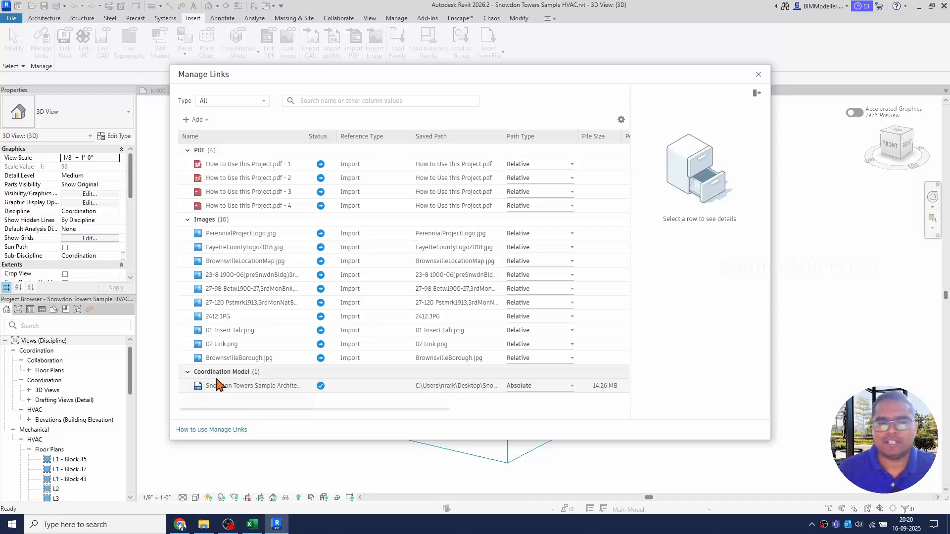
Select the Snowdon Towers Sample Architectural row to show its loaded 14.26 MB absolute-path details.
left_click(251, 386)
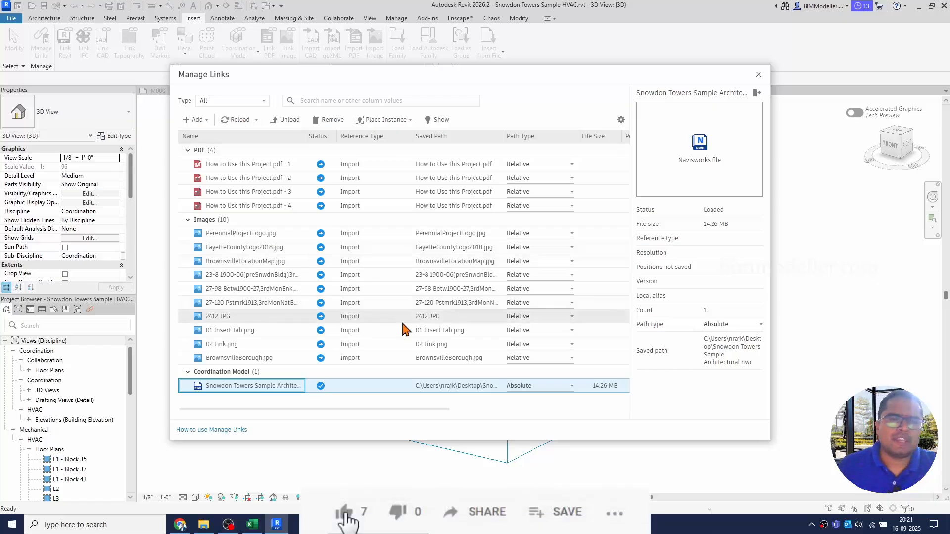
left_click(345, 512)
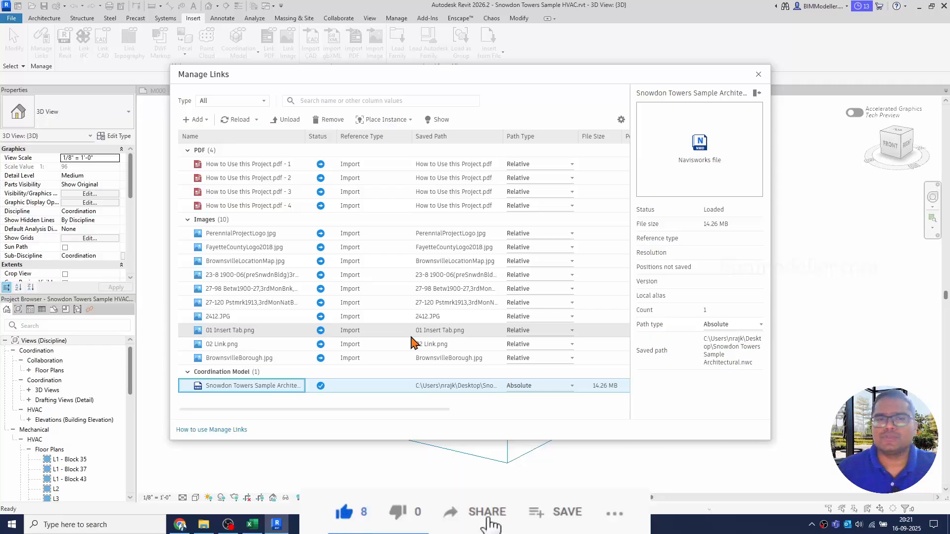
left_click(835, 511)
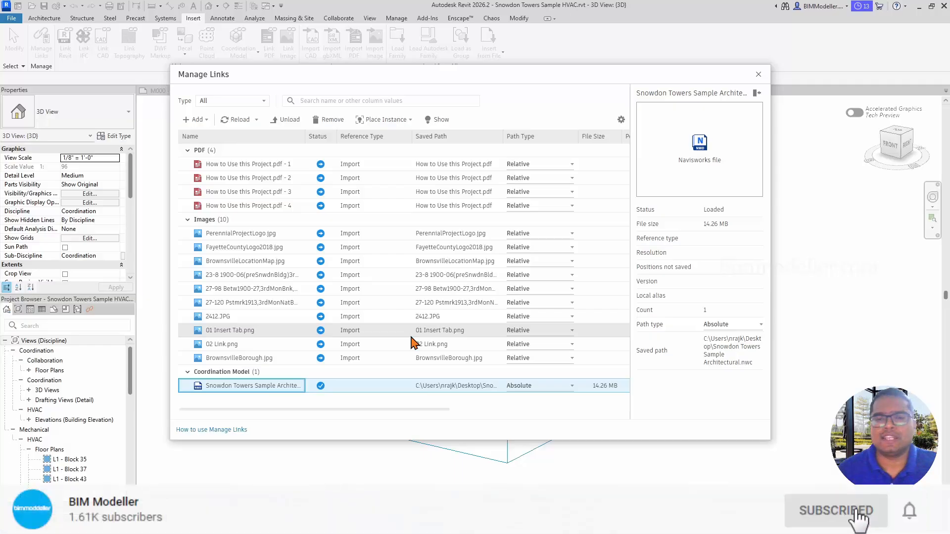
mouse_move(910, 518)
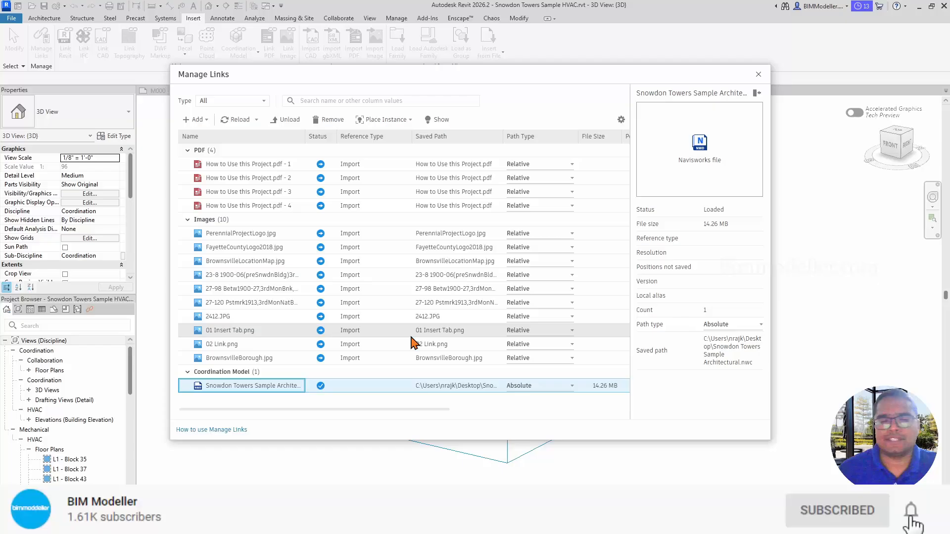